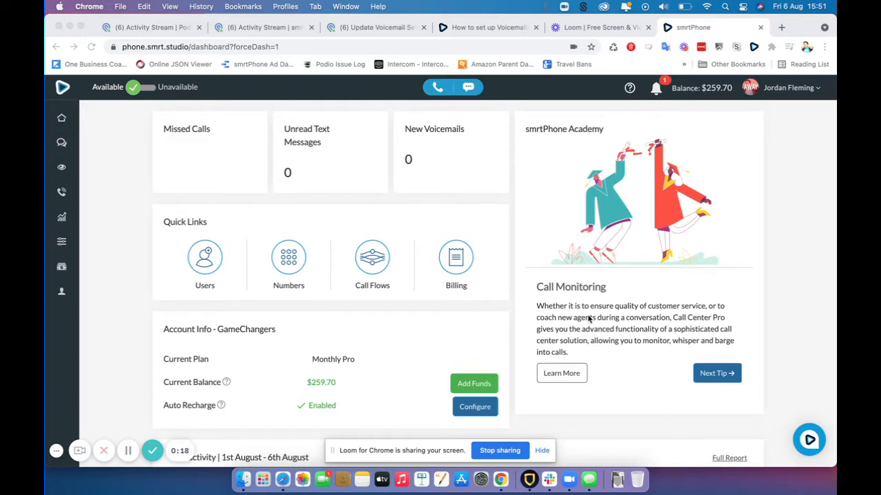
Open My Account from the profile menu to view email, password and Podio details
{"action": "left_click", "coordinate": [716, 373]}
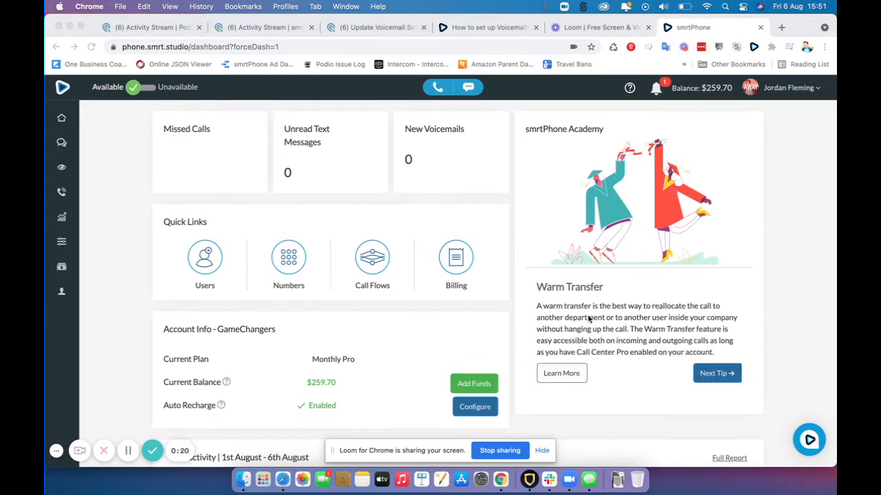
{"action": "mouse_move", "coordinate": [605, 258]}
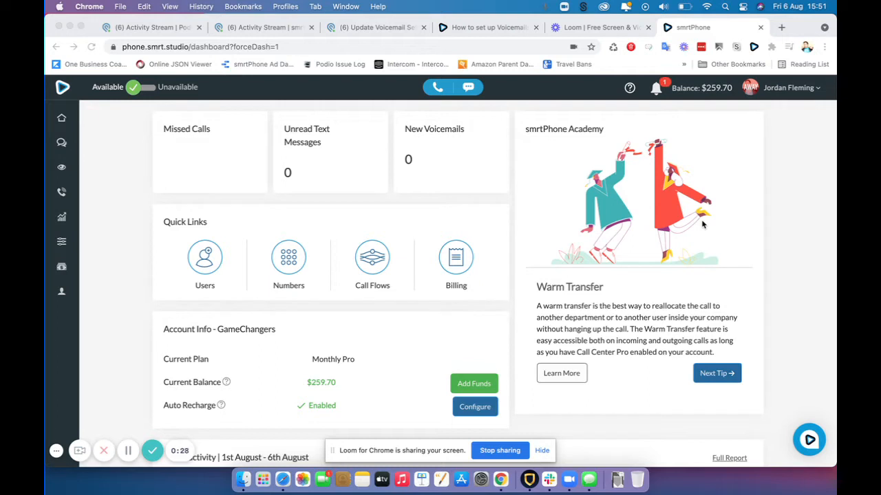
{"action": "mouse_move", "coordinate": [777, 95]}
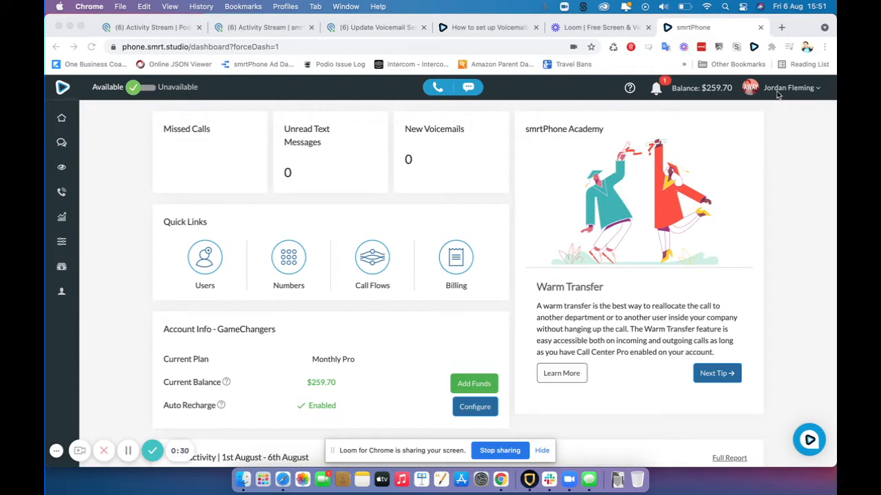
{"action": "left_click", "coordinate": [790, 87]}
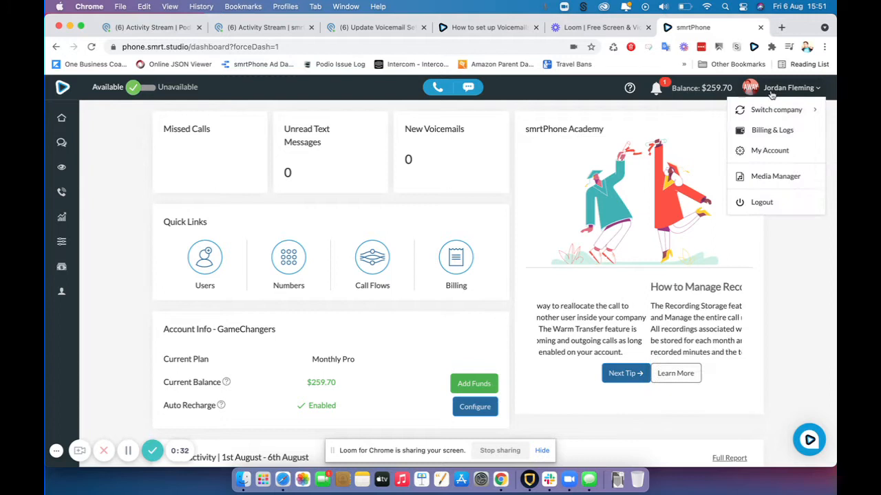
{"action": "left_click", "coordinate": [625, 373]}
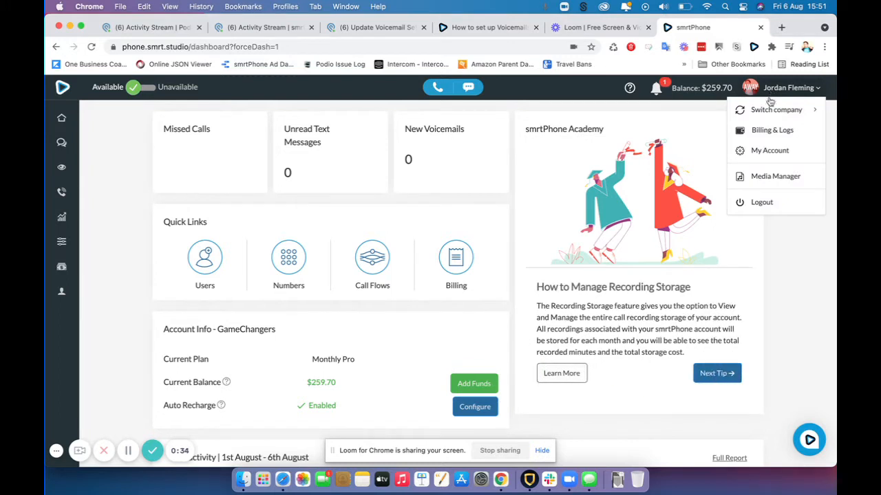
{"action": "left_click", "coordinate": [763, 155]}
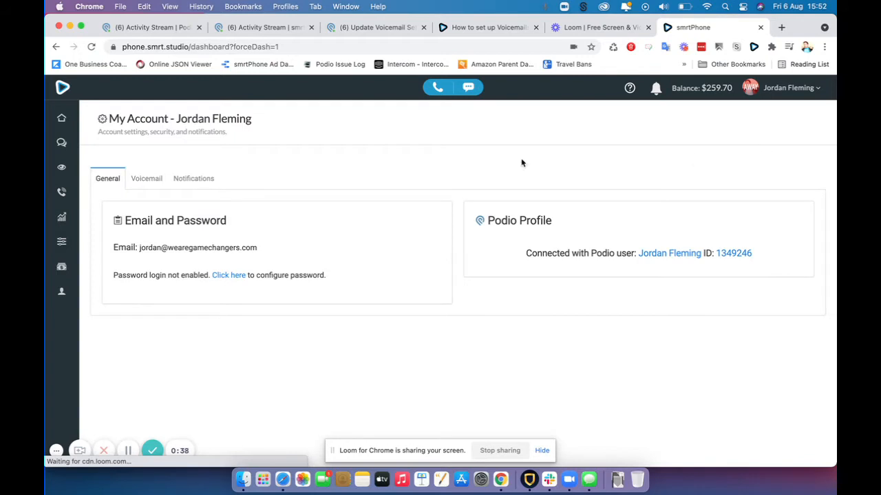
Edit the personal voicemail greeting to reveal read, record, library and MP3 upload options
{"action": "left_click", "coordinate": [146, 178]}
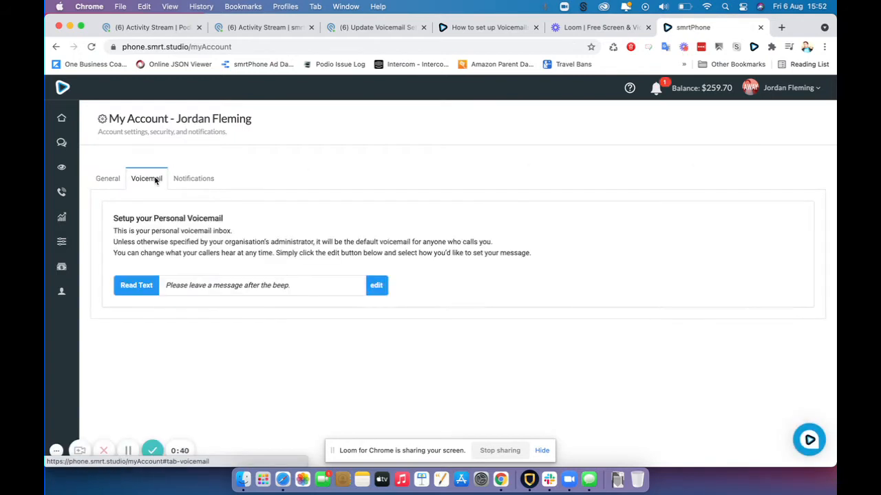
{"action": "mouse_move", "coordinate": [158, 194]}
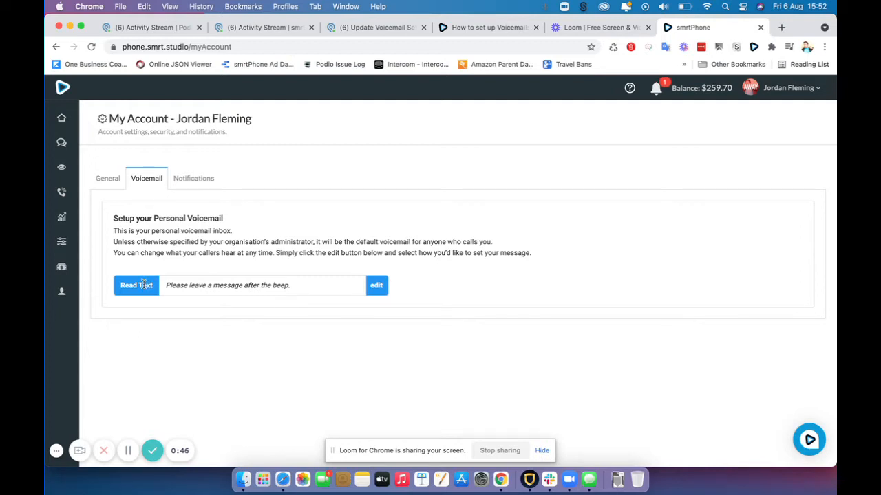
{"action": "mouse_move", "coordinate": [447, 292]}
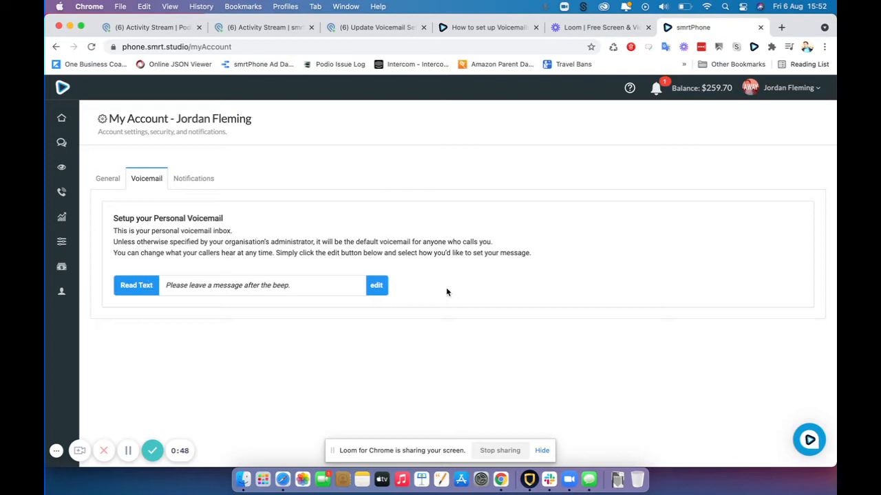
{"action": "left_click", "coordinate": [376, 285]}
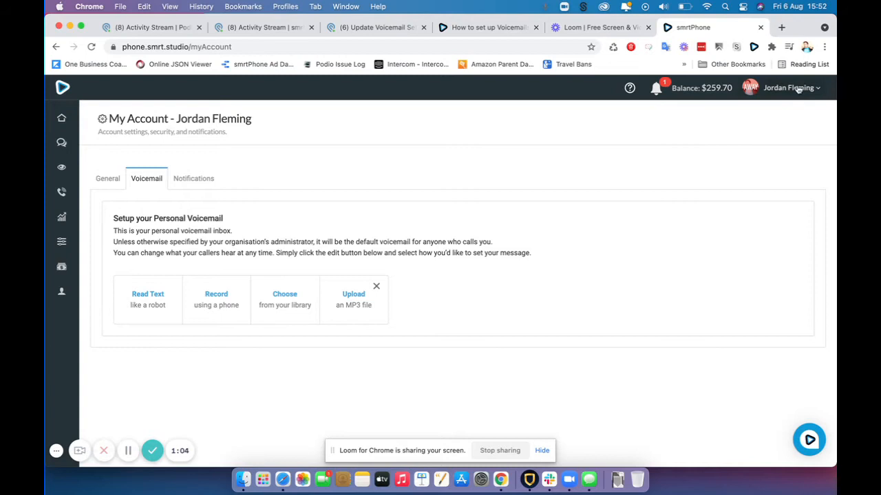
{"action": "left_click", "coordinate": [790, 87]}
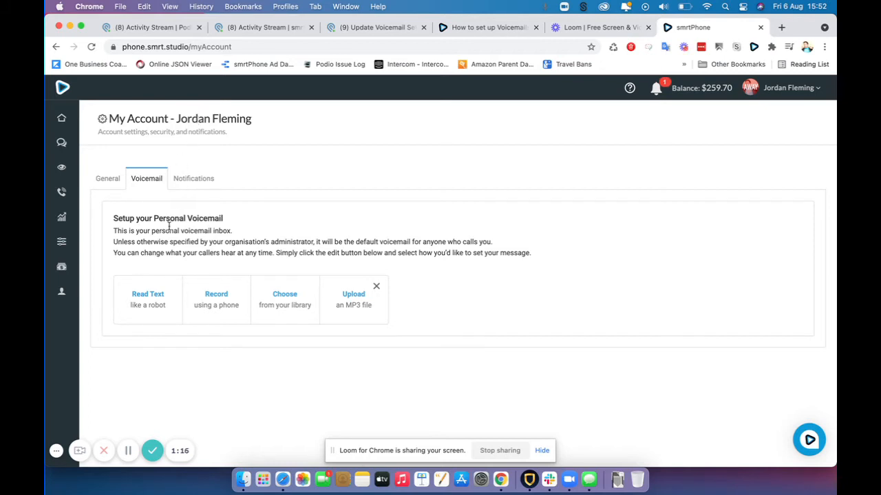
{"action": "mouse_move", "coordinate": [248, 266]}
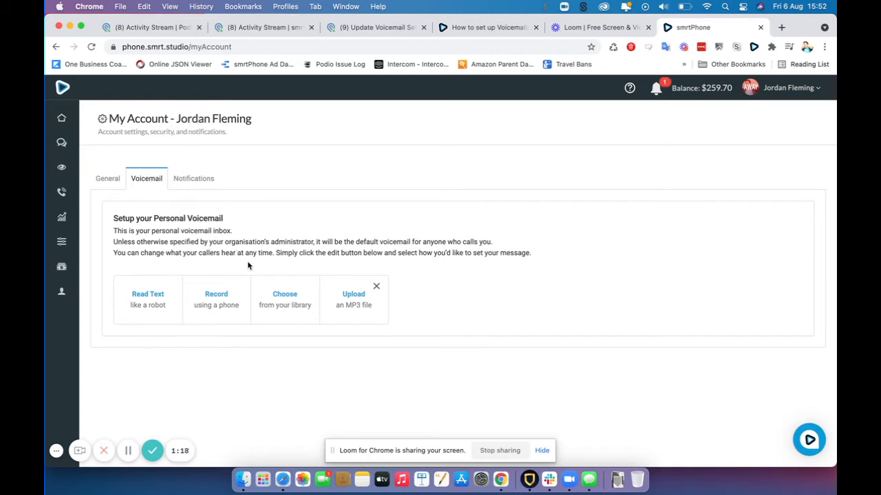
{"action": "mouse_move", "coordinate": [222, 267]}
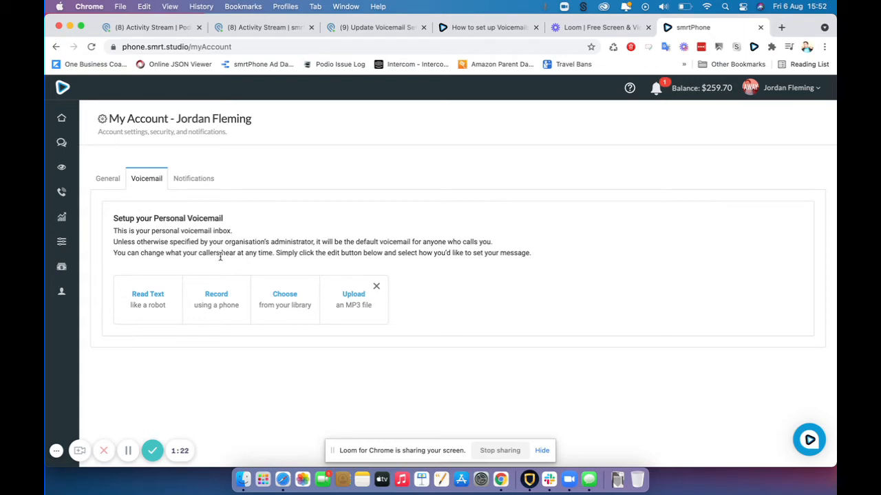
{"action": "mouse_move", "coordinate": [61, 266]}
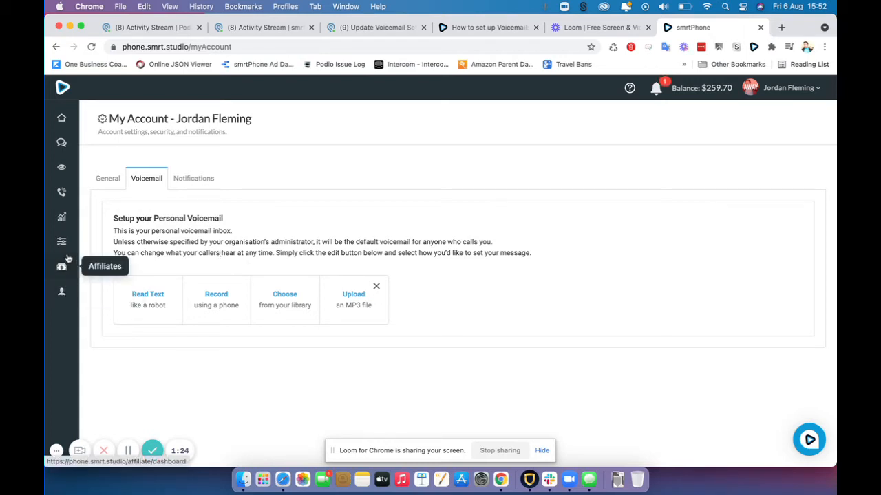
Open the IVR call flow for editing from Admin's Call Flows list
{"action": "left_click", "coordinate": [61, 242]}
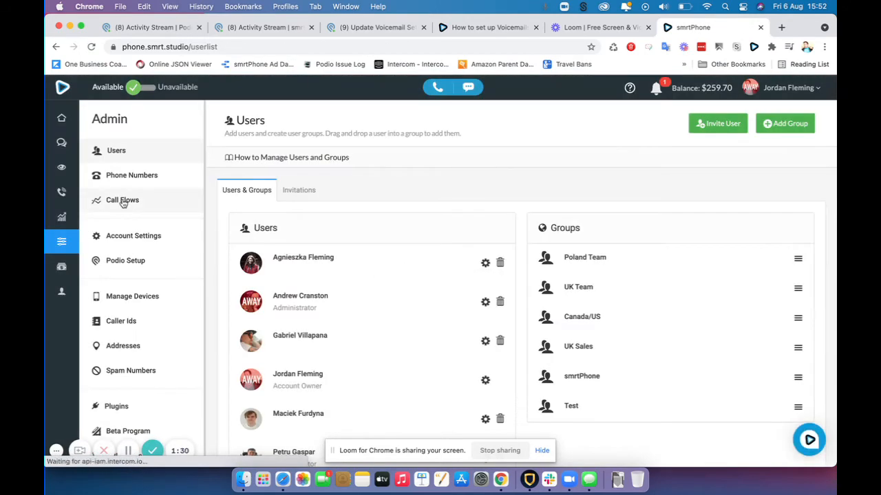
{"action": "left_click", "coordinate": [123, 200]}
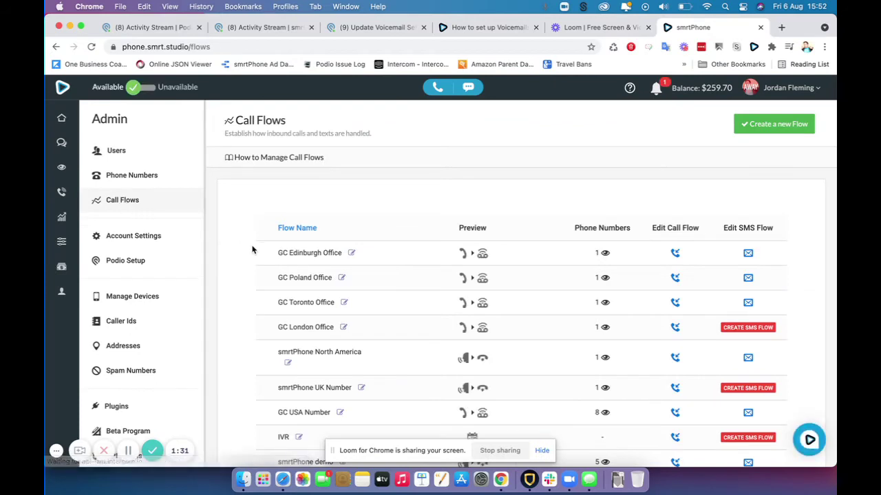
{"action": "scroll", "scroll_direction": "down", "scroll_amount": 3}
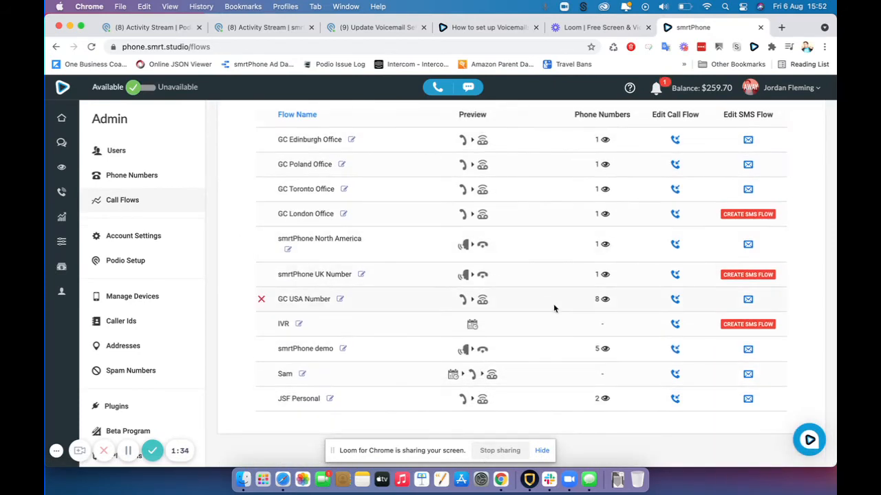
{"action": "mouse_move", "coordinate": [675, 324]}
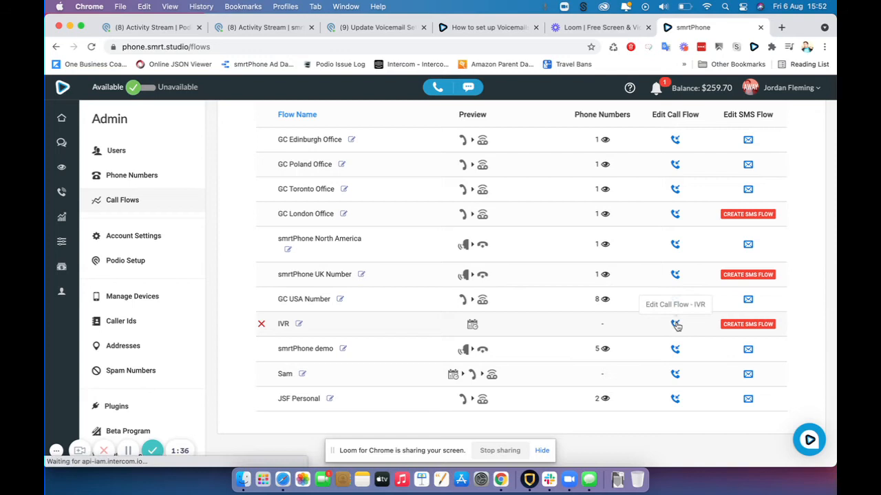
{"action": "left_click", "coordinate": [675, 324]}
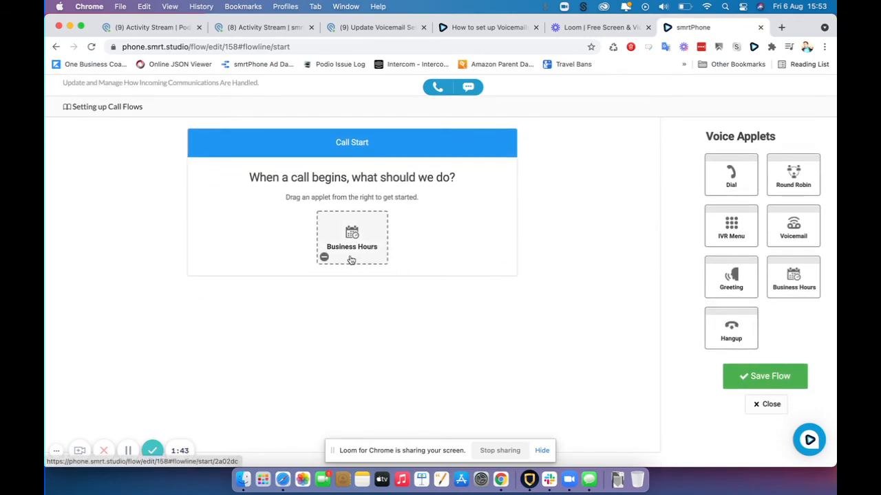
{"action": "left_click", "coordinate": [324, 257]}
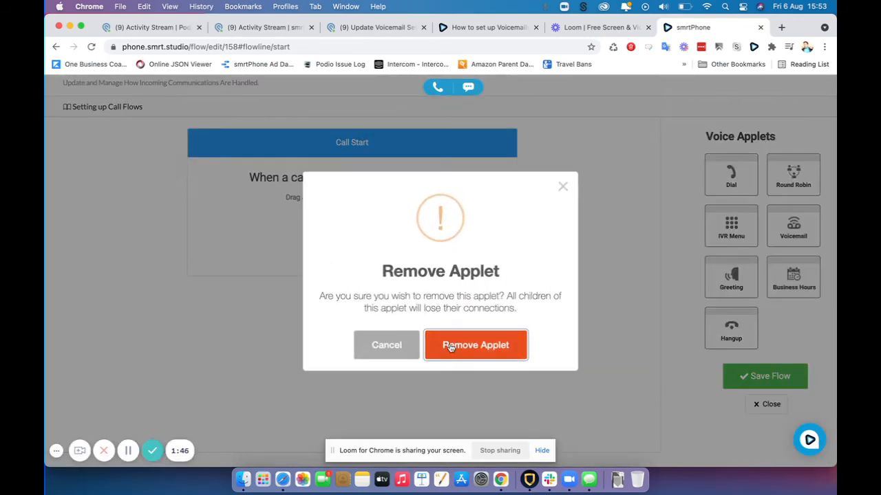
{"action": "left_click", "coordinate": [475, 344]}
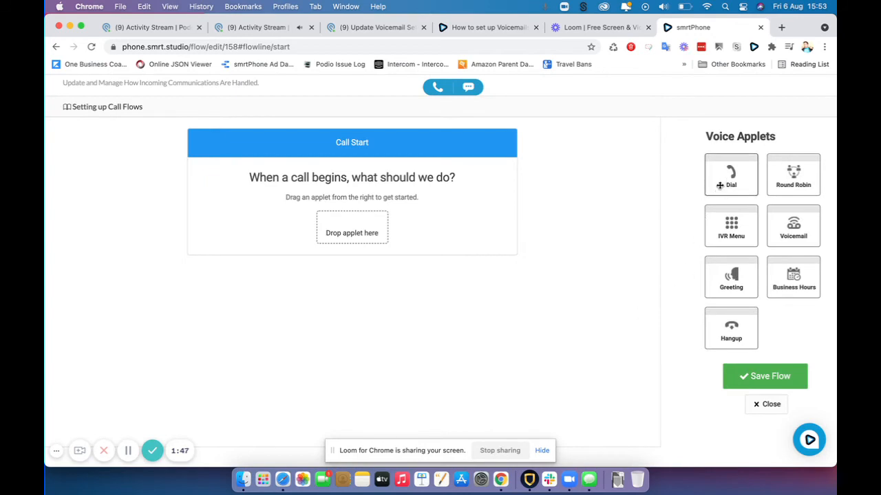
{"action": "left_click", "coordinate": [730, 174]}
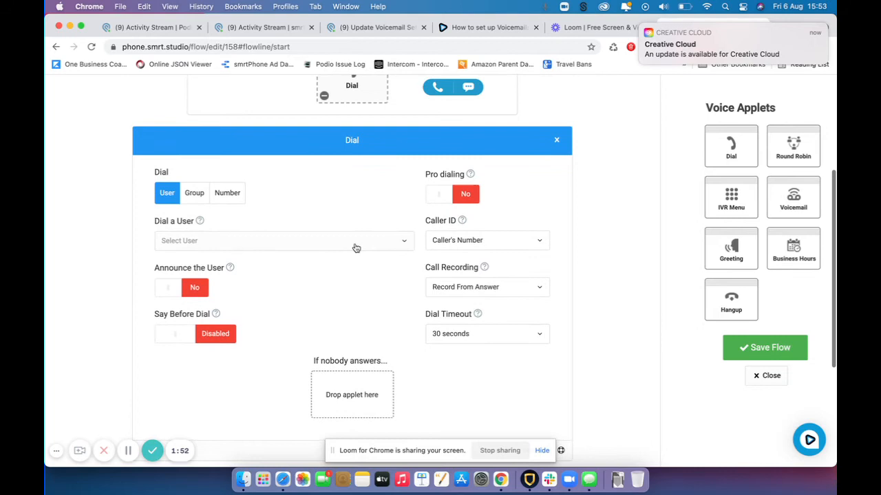
{"action": "left_click", "coordinate": [282, 240]}
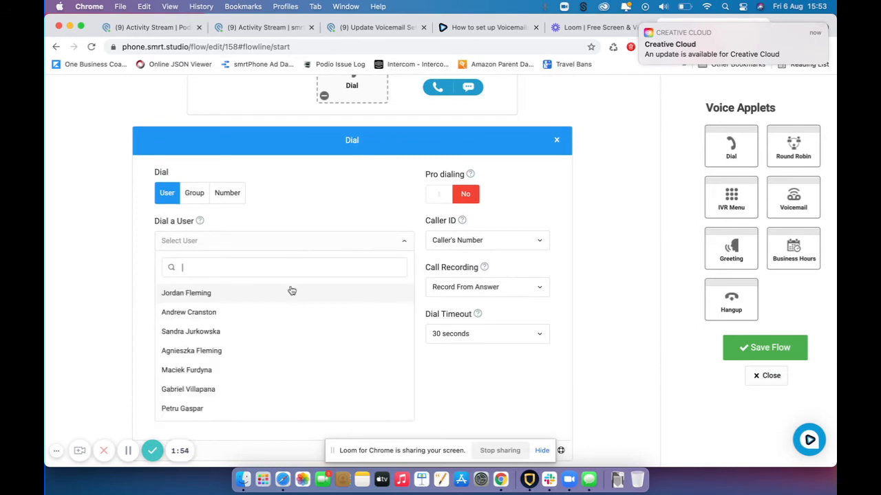
{"action": "left_click", "coordinate": [186, 292]}
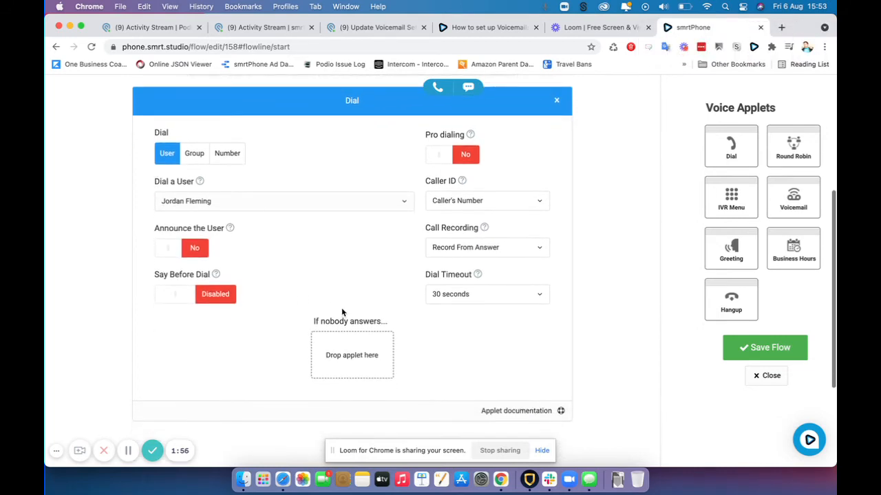
{"action": "left_click_drag", "start_coordinate": [792, 196], "coordinate": [357, 333]}
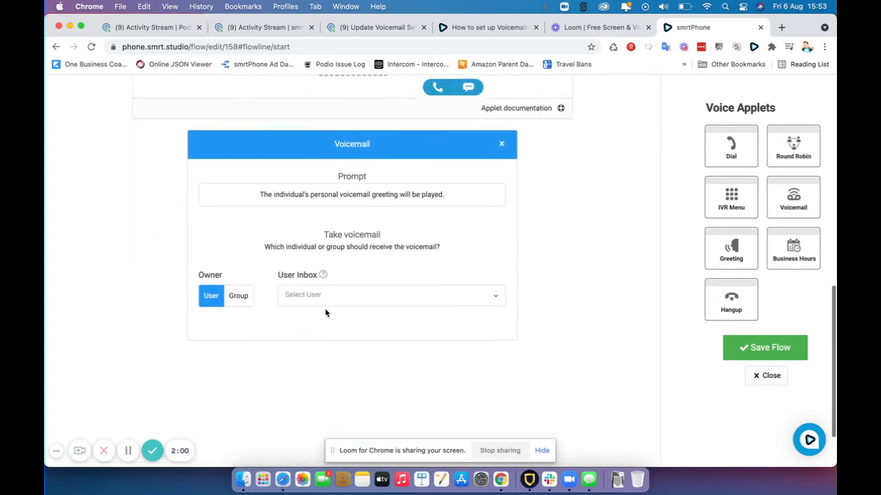
{"action": "scroll", "scroll_direction": "up", "scroll_amount": 3}
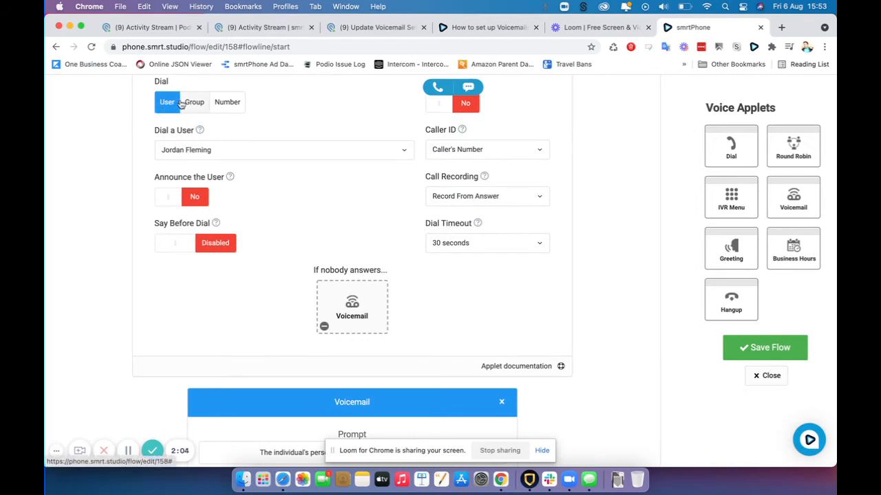
{"action": "scroll", "scroll_direction": "down", "scroll_amount": 3}
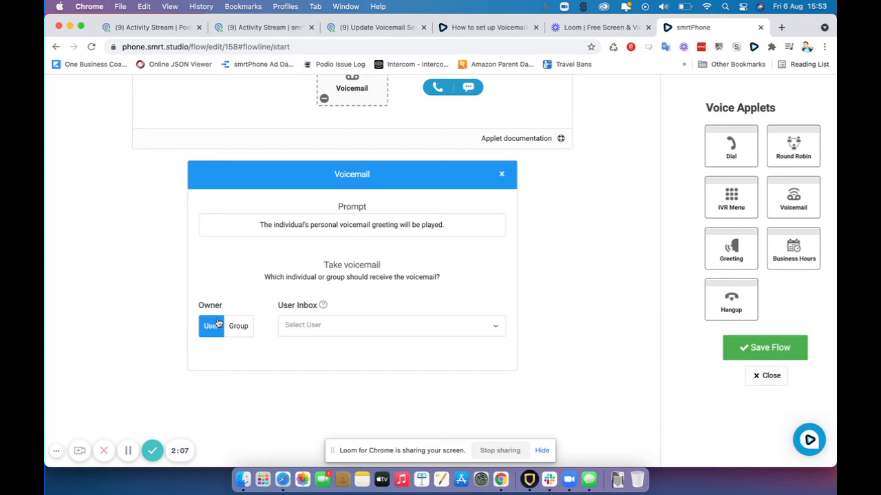
{"action": "left_click", "coordinate": [391, 325]}
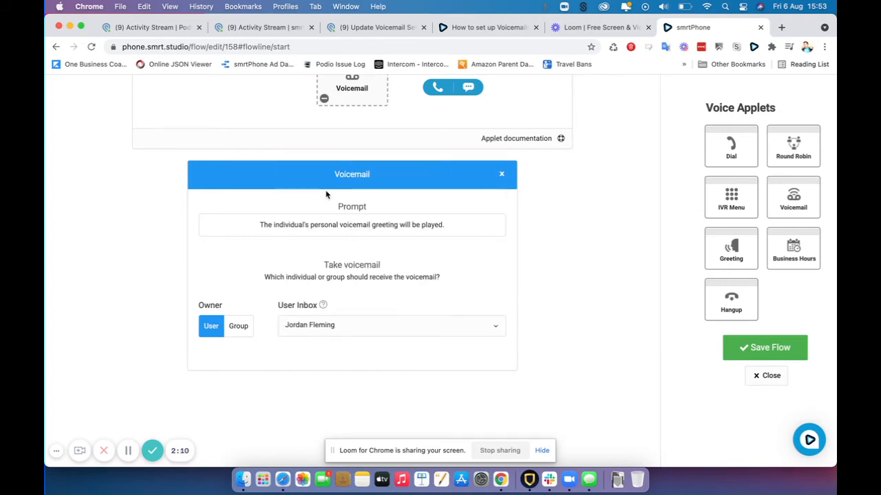
{"action": "mouse_move", "coordinate": [173, 273]}
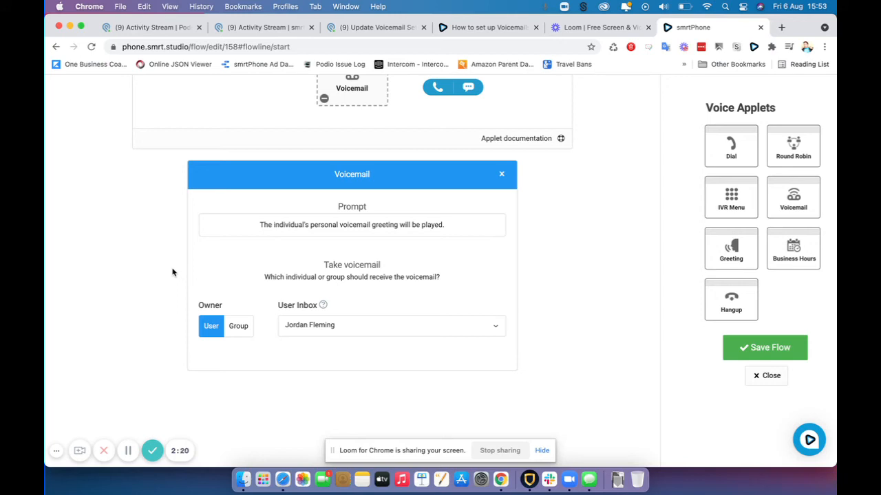
{"action": "mouse_move", "coordinate": [234, 318]}
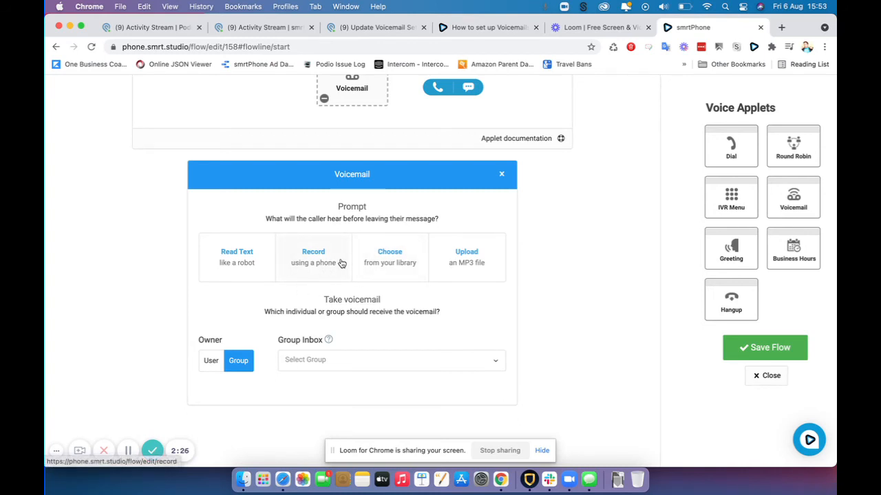
{"action": "mouse_move", "coordinate": [337, 270]}
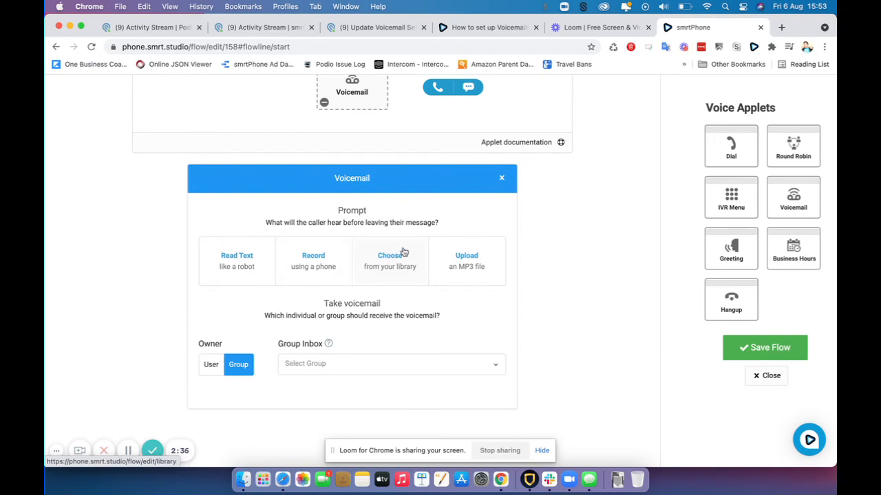
Set the Voicemail owner to Group and choose the Test group inbox
{"action": "left_click", "coordinate": [391, 364]}
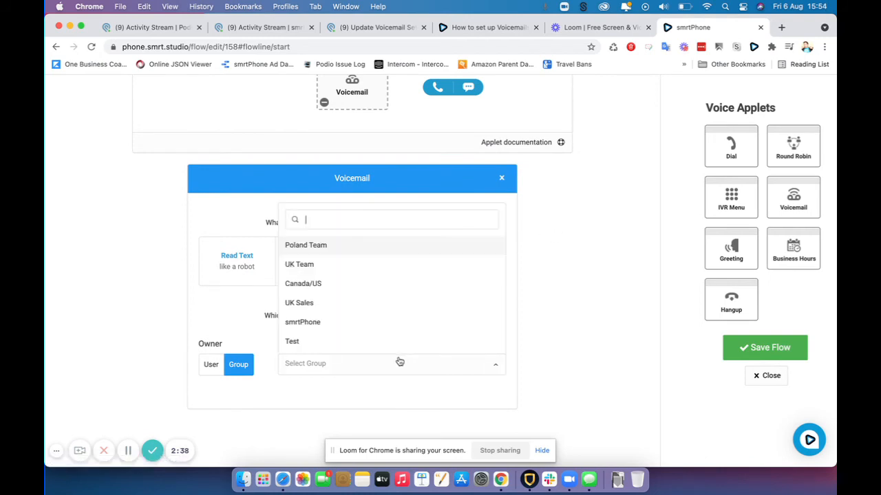
{"action": "mouse_move", "coordinate": [409, 348]}
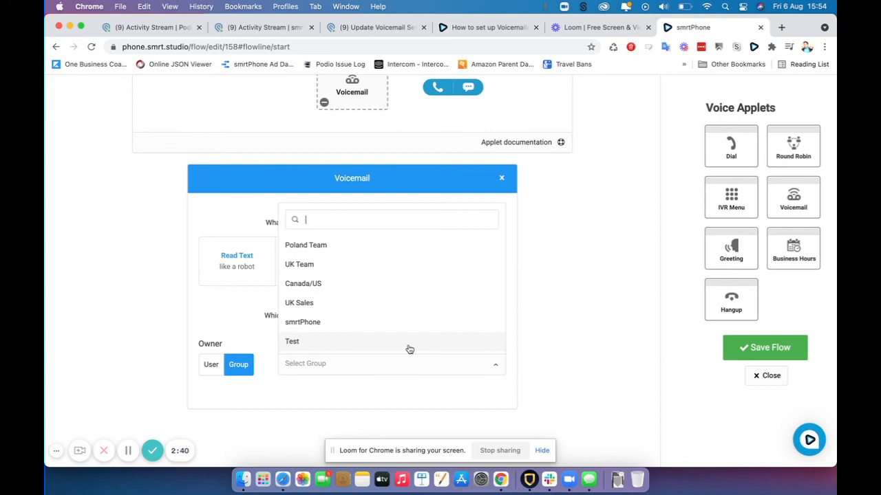
{"action": "left_click", "coordinate": [292, 341]}
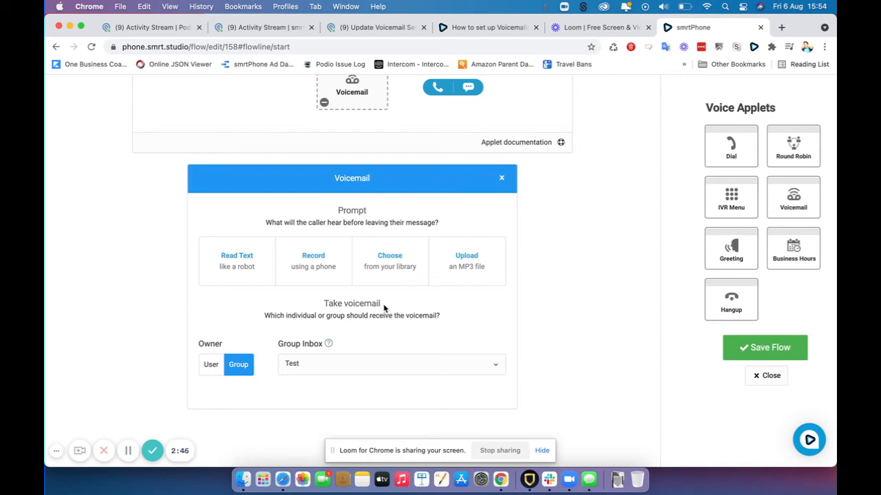
{"action": "scroll", "scroll_direction": "up", "scroll_amount": 3}
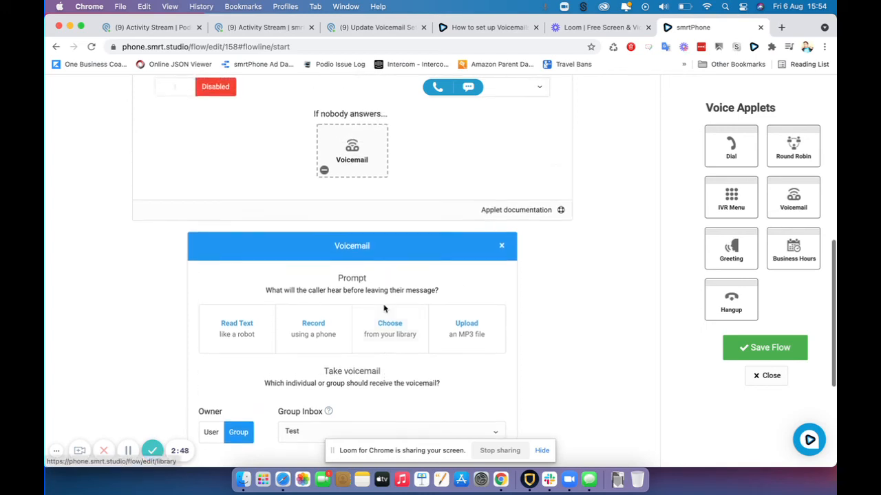
{"action": "scroll", "scroll_direction": "up", "scroll_amount": 3}
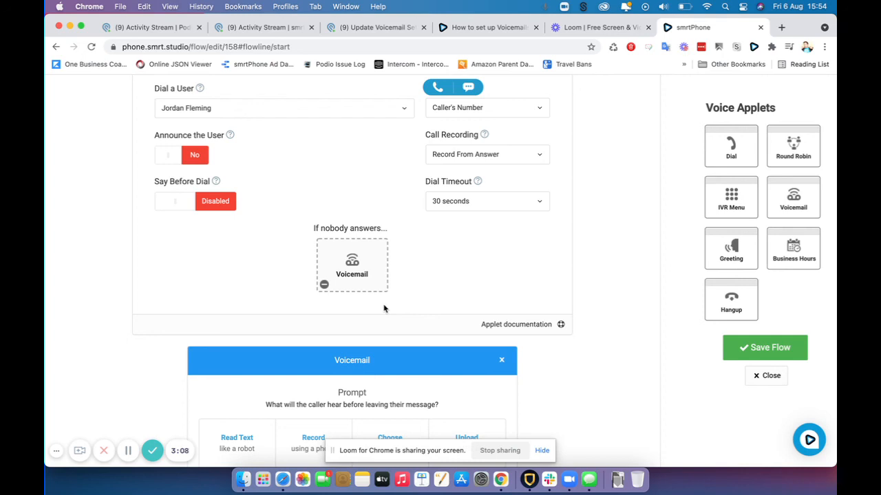
{"action": "scroll", "scroll_direction": "down", "scroll_amount": 3}
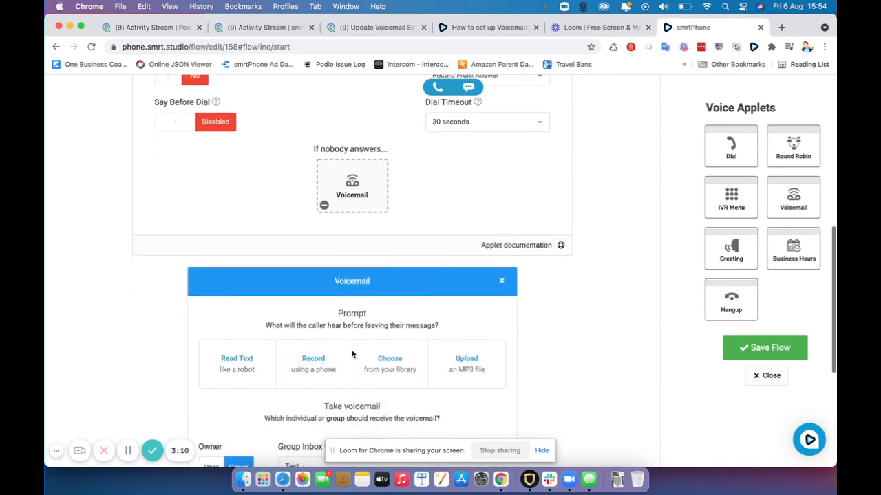
{"action": "mouse_move", "coordinate": [313, 364]}
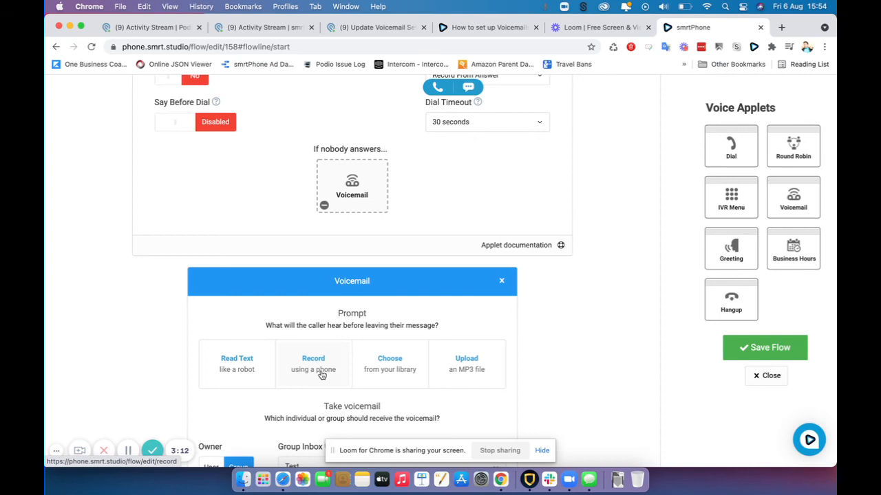
{"action": "scroll", "scroll_direction": "down", "scroll_amount": 3}
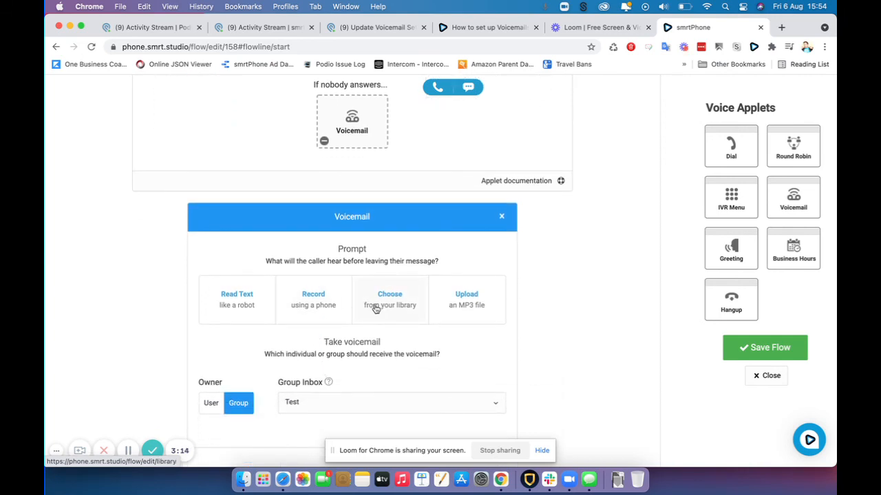